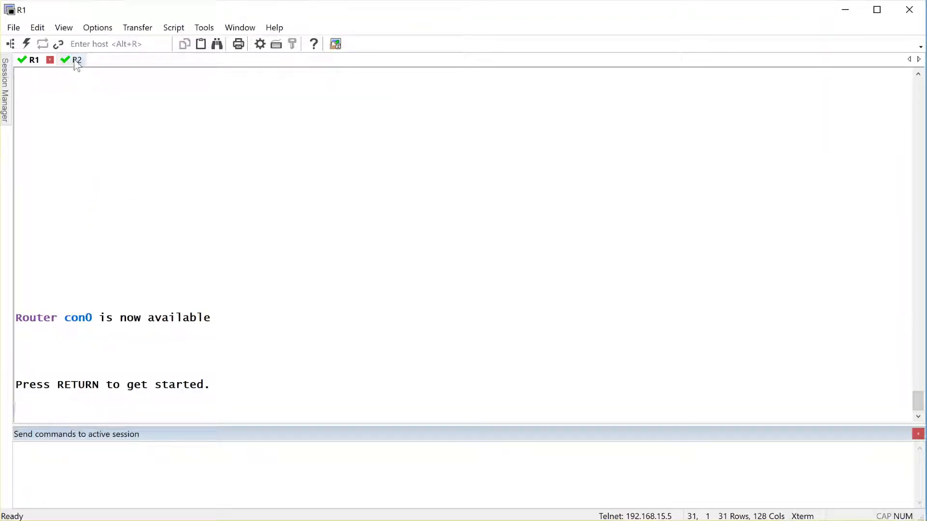
Check the R2 session, then bring R1 into privileged exec and global configuration mode with 'en' and 'conf t'.
click(64, 59)
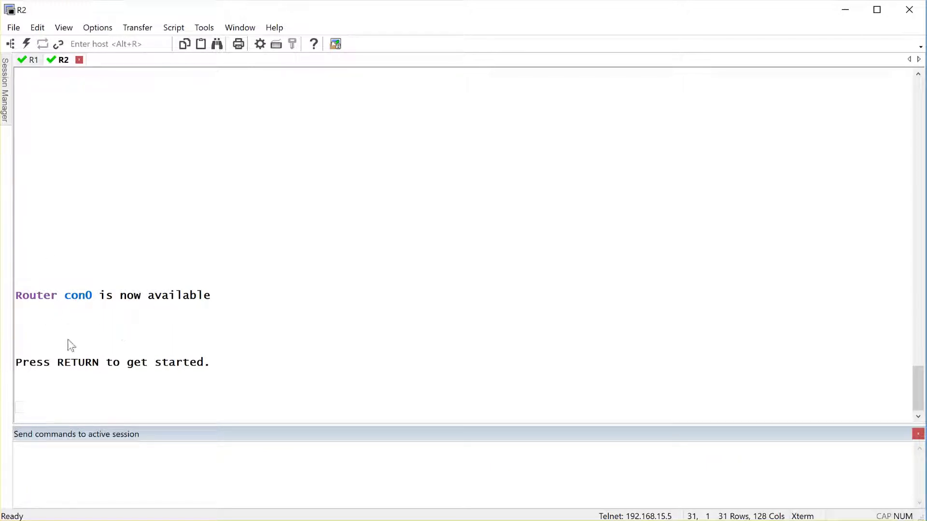
click(33, 59)
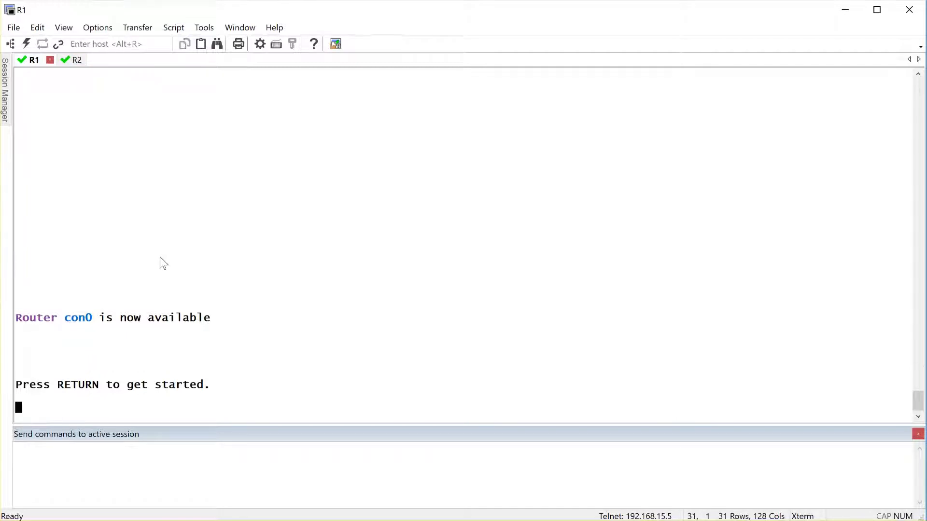
key(Return)
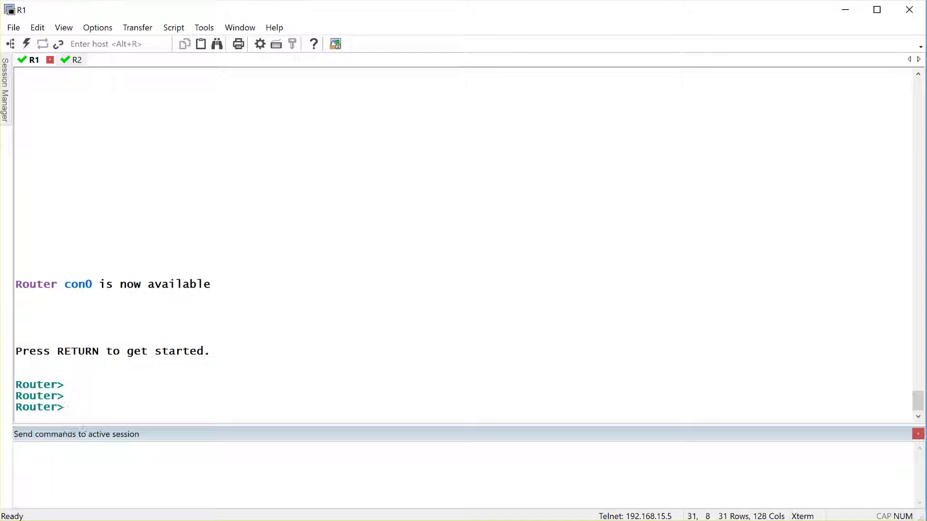
text(en)
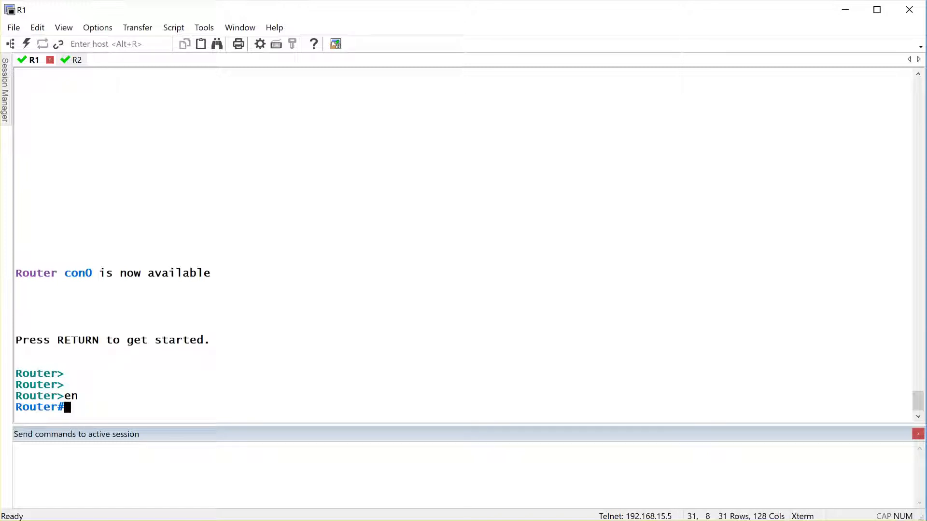
text(conf t)
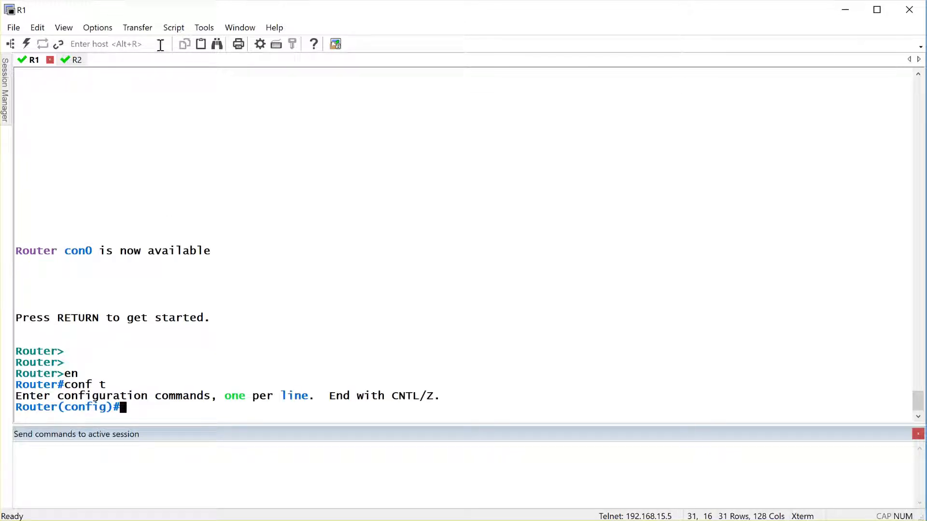
mouse_move(495, 334)
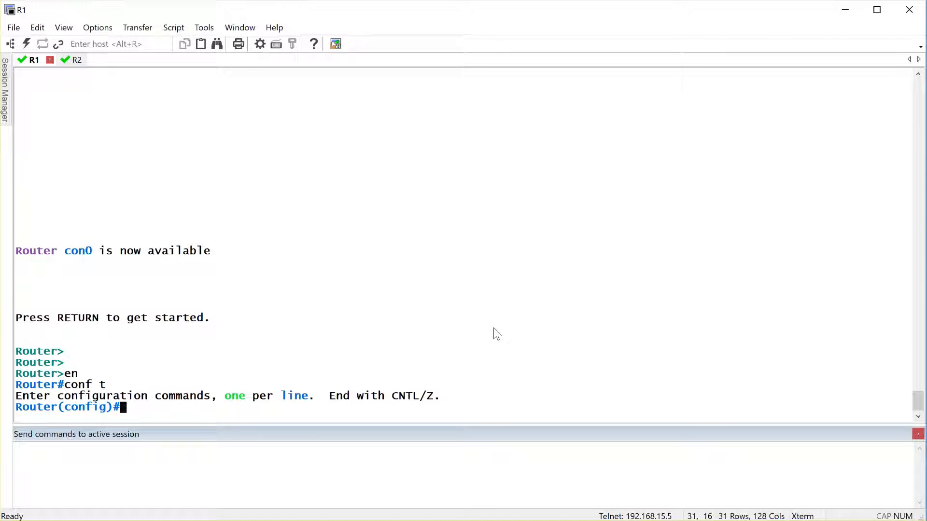
mouse_move(366, 442)
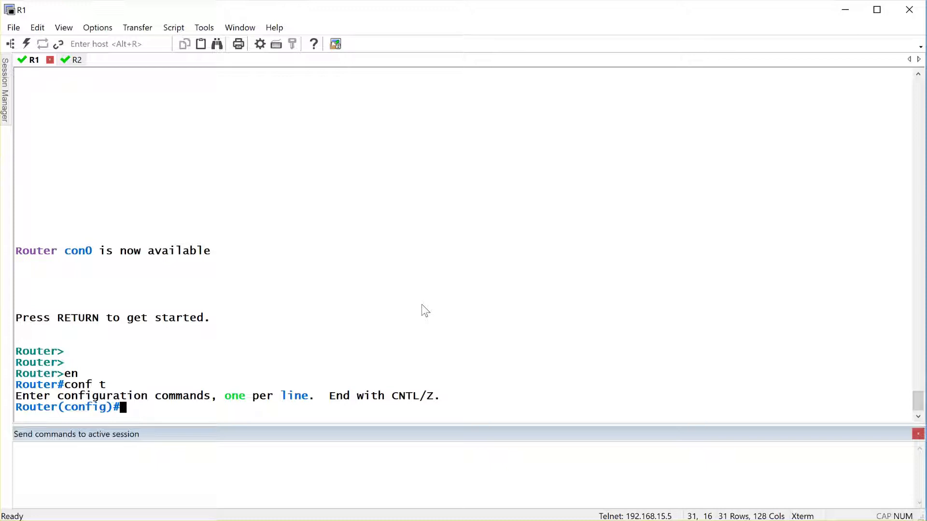
Set R1's hostname to R1 with 'hostname R1'.
text(hostname)
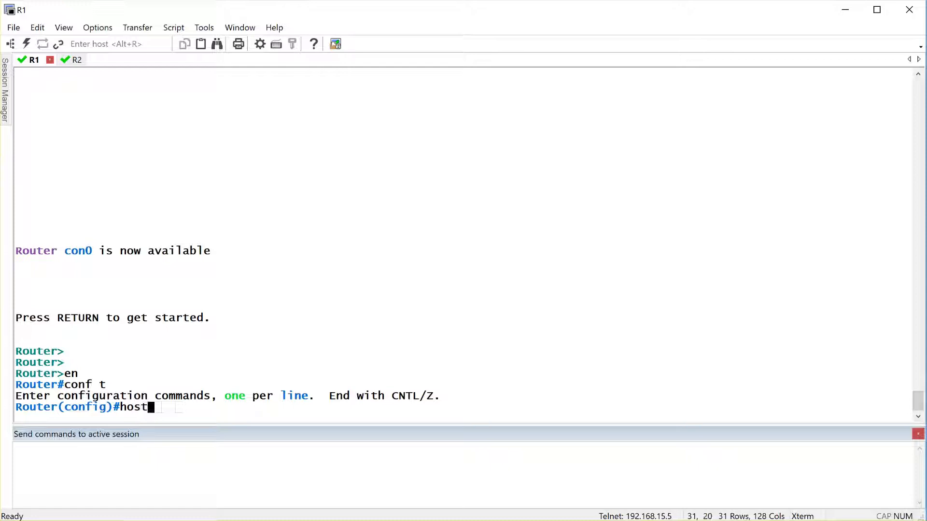
text(name R1)
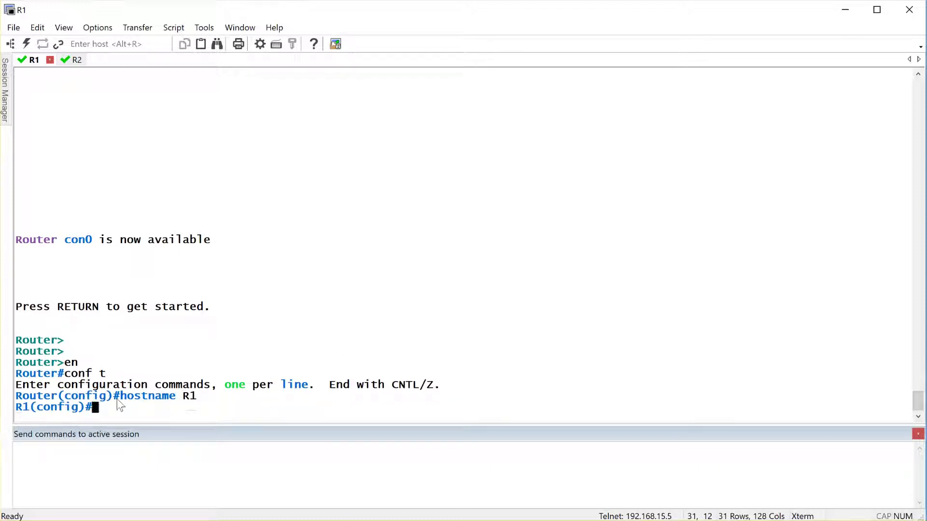
mouse_move(45, 414)
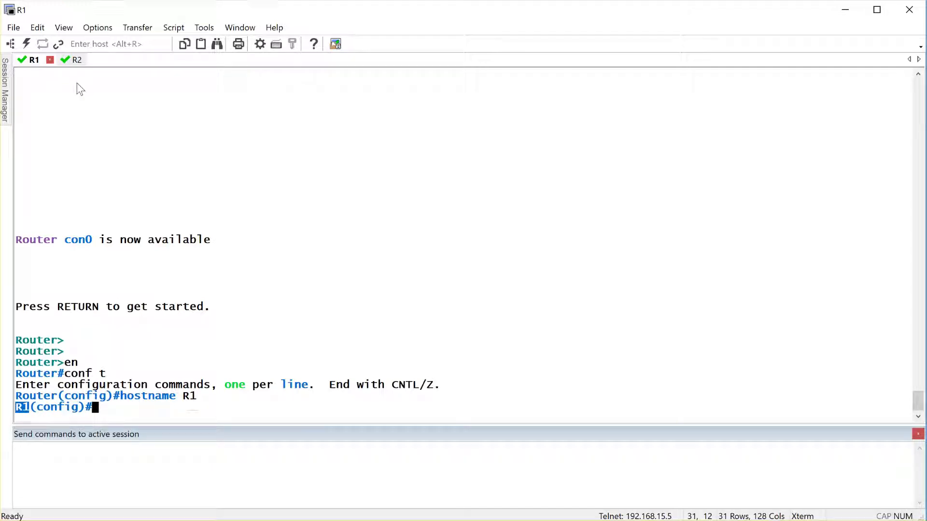
Bring R2 into global configuration mode and begin its hostname command.
click(64, 59)
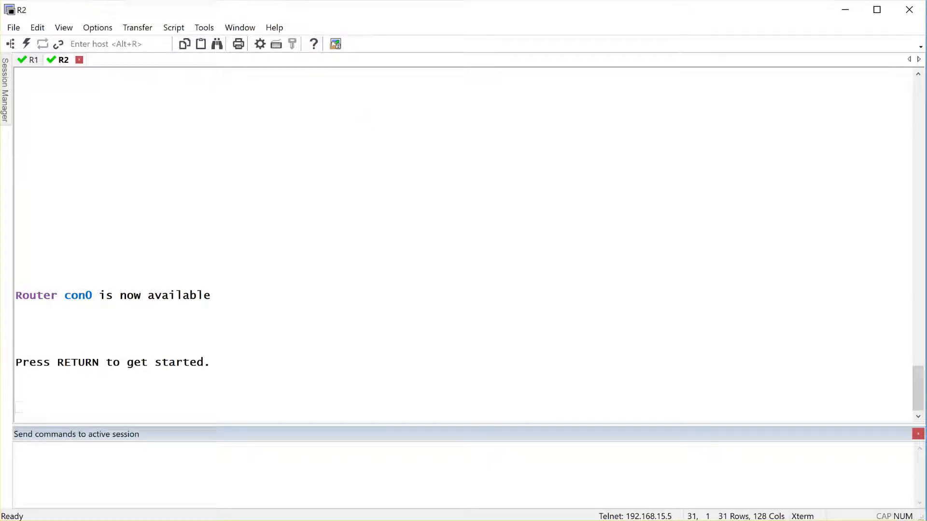
text(en)
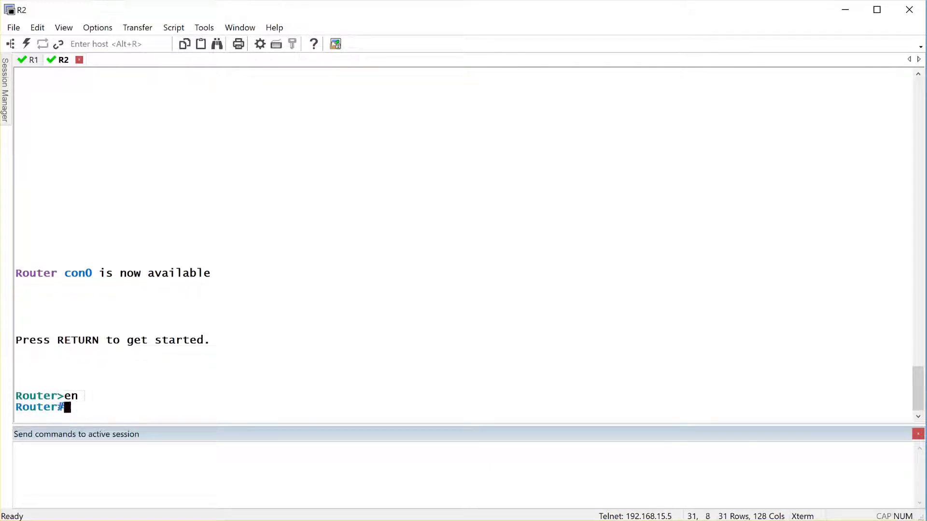
text(conf t)
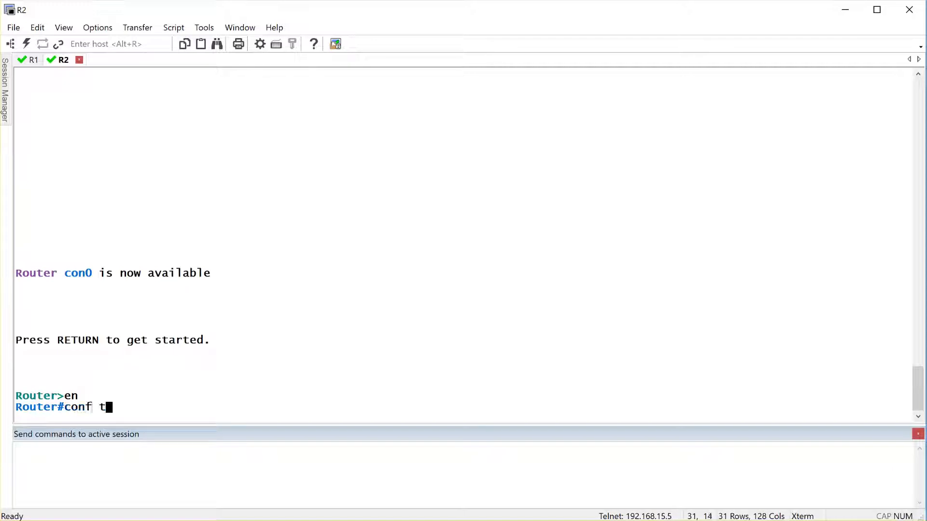
key(Return)
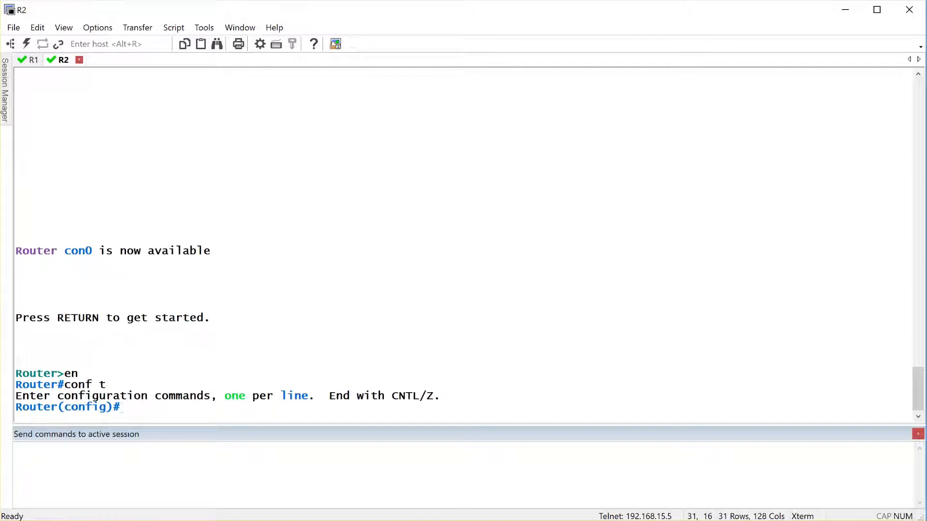
text(hostname R1)
text(ip)
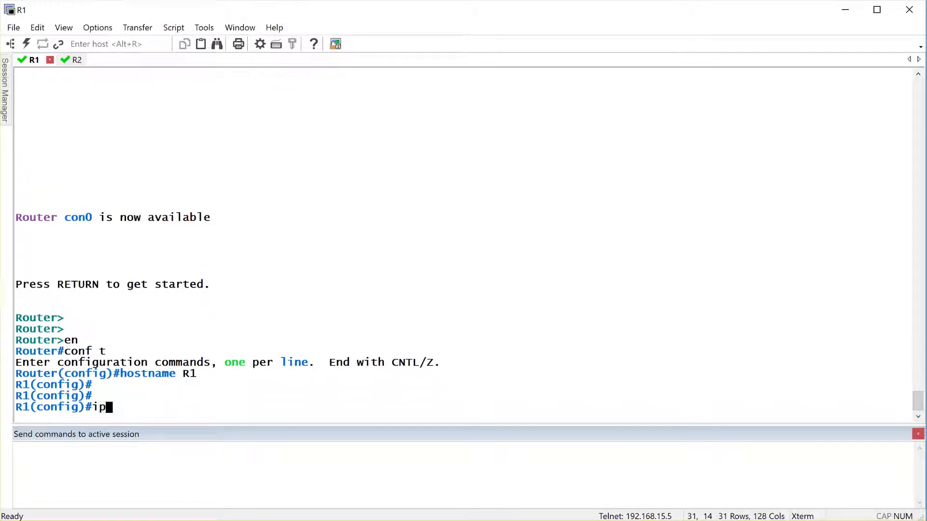
Configure the domain name ABC.com on R1 with 'ip domain-name ABC.com'.
text(domain-)
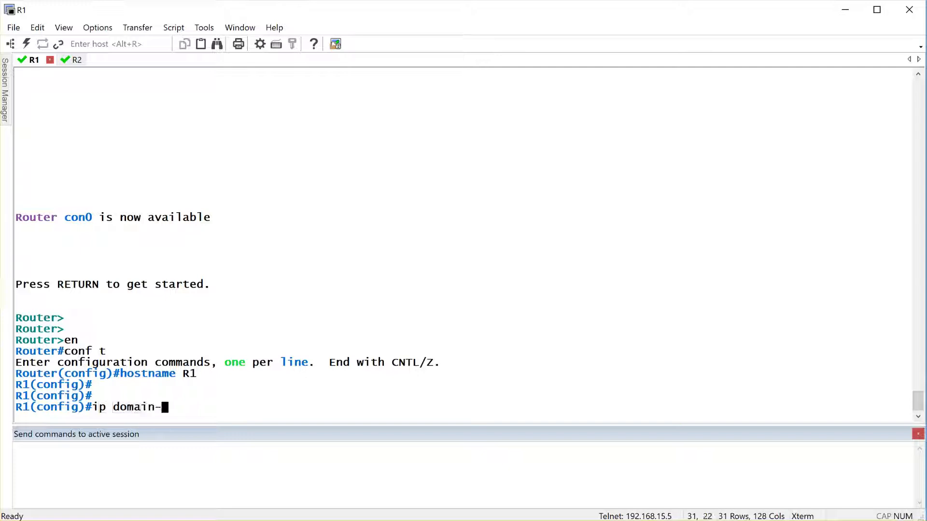
text(name)
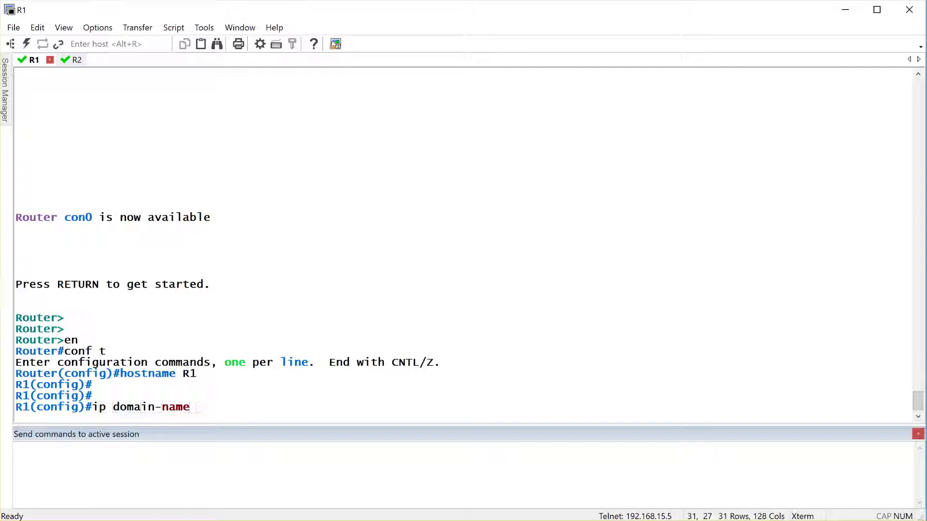
text(ABC.com)
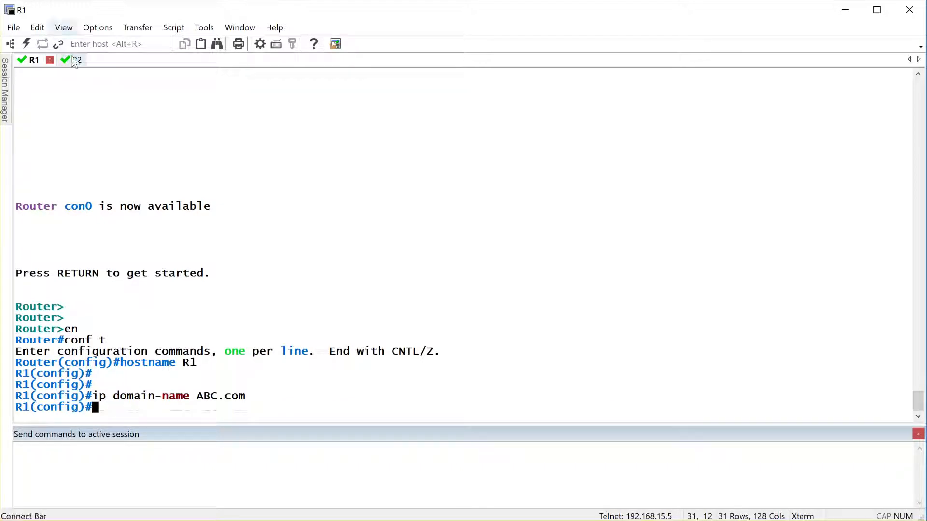
Configure the domain name ABC.com on R2, then return to R1's console.
click(64, 60)
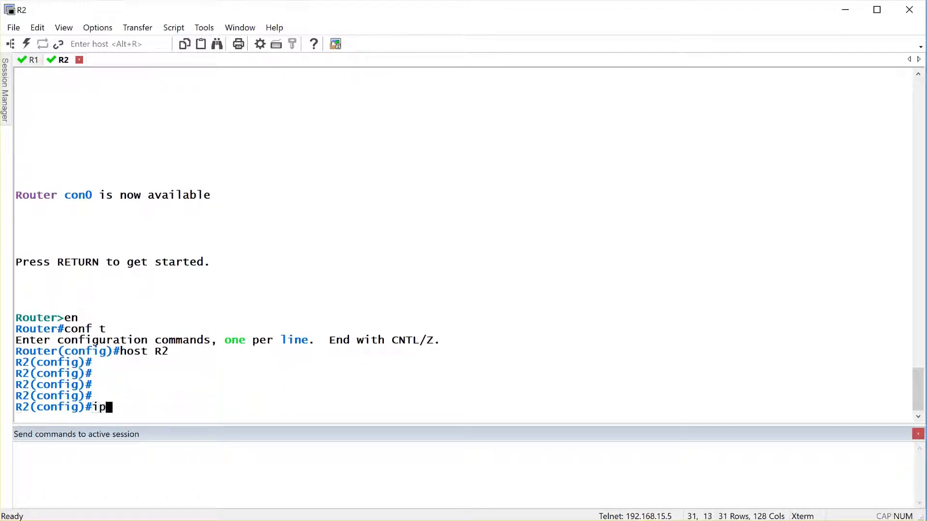
text(domain-name)
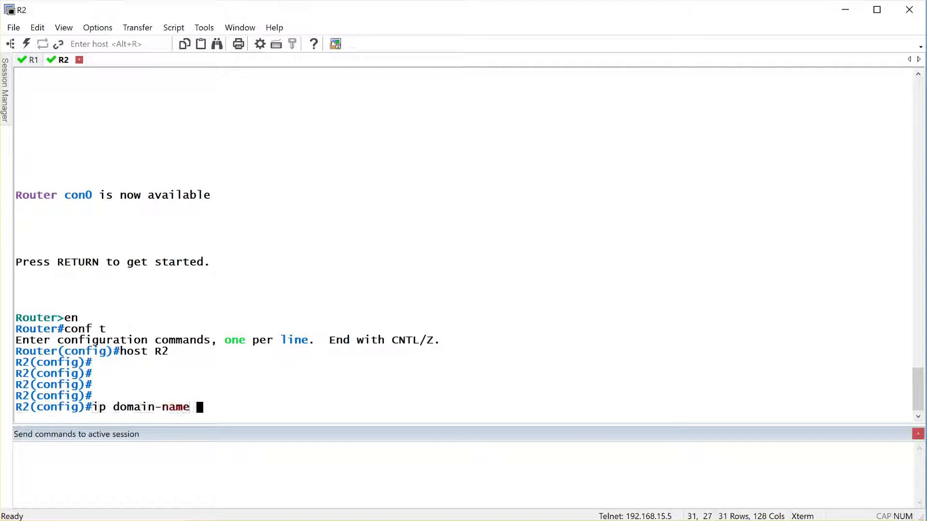
text(ABC.com)
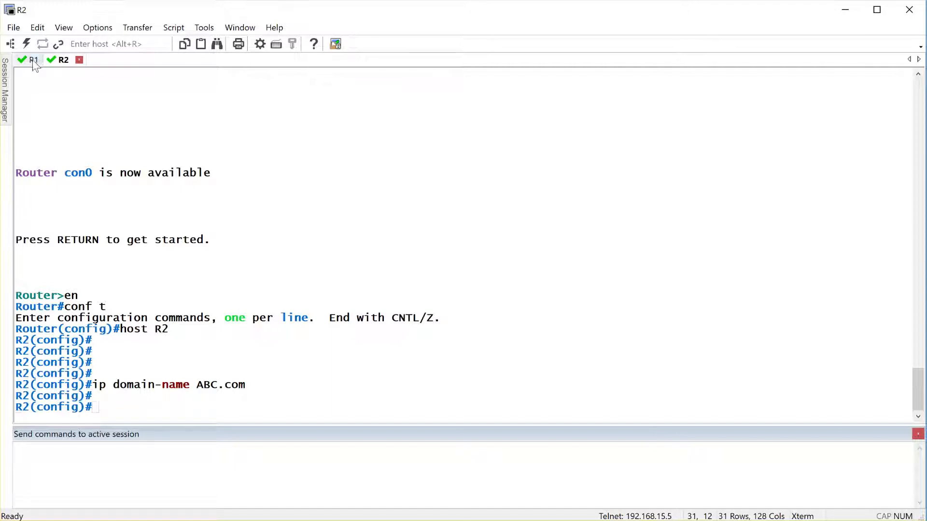
click(34, 59)
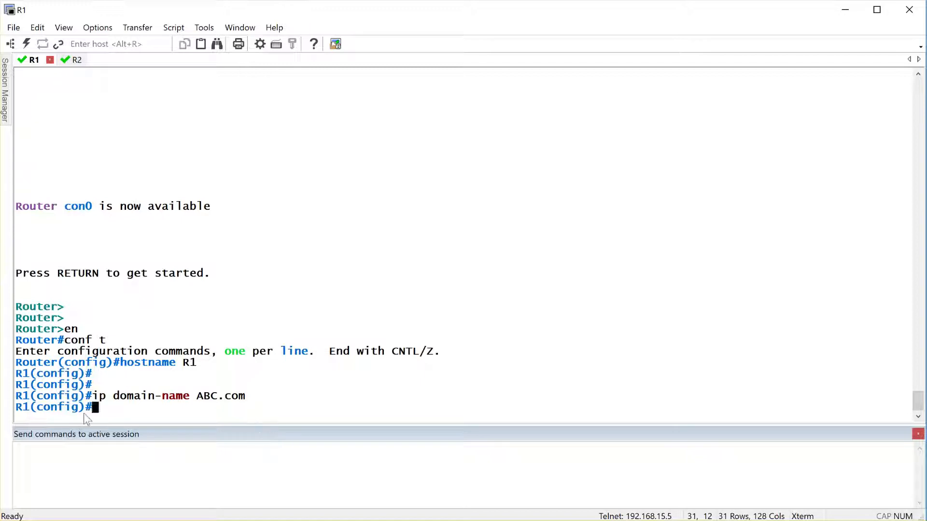
mouse_move(261, 270)
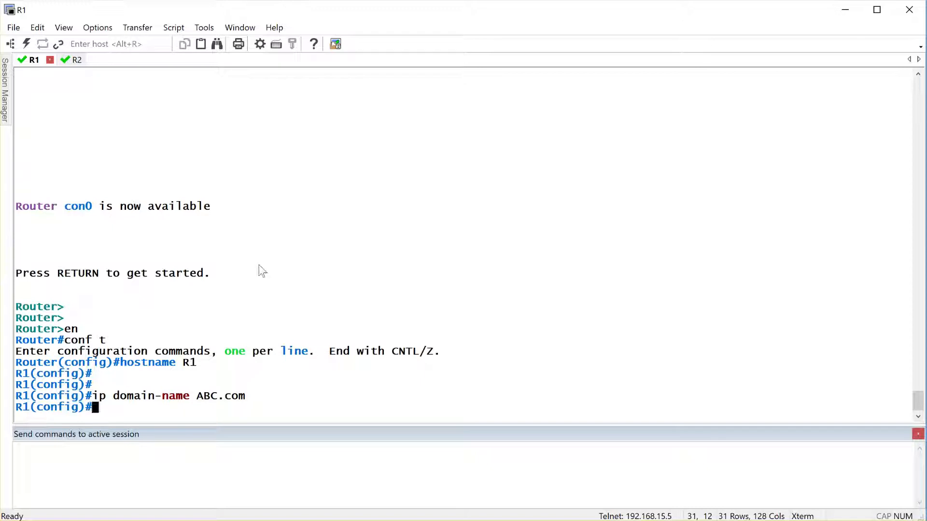
Start a 'clock timezone' command on R1, erasing and retyping it without applying a time zone yet.
text(clock timezone P)
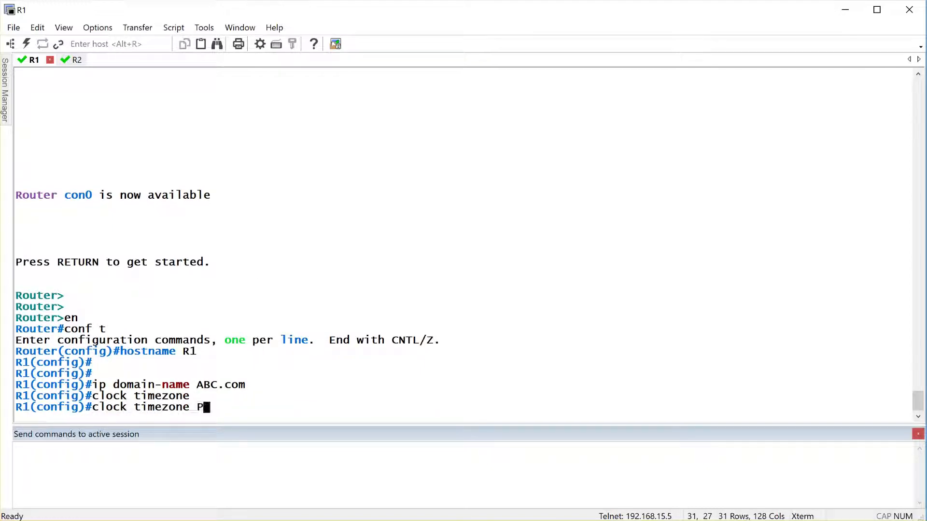
text(ST)
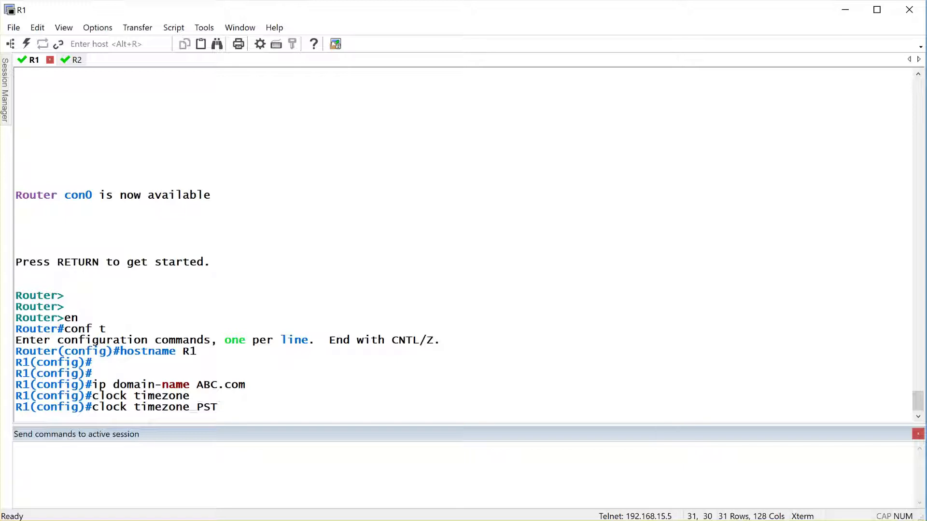
key(BackSpace)
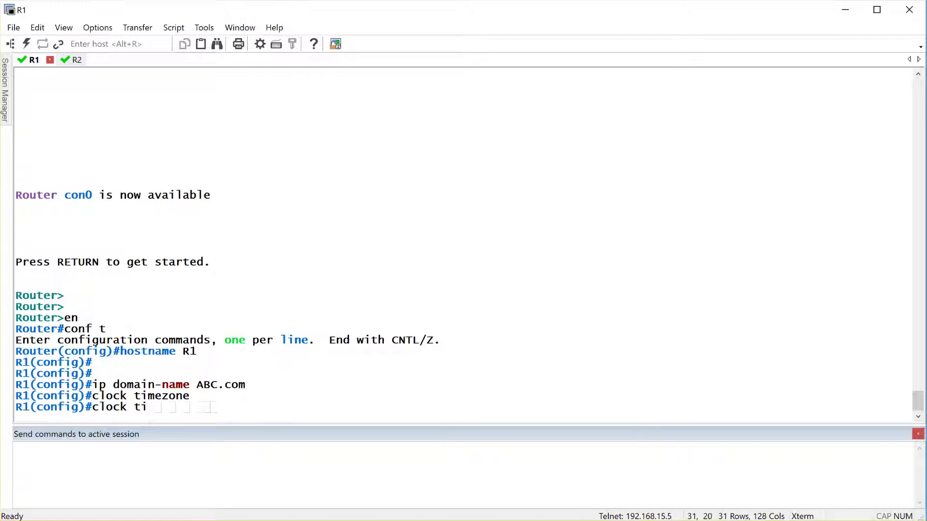
key(BackSpace)
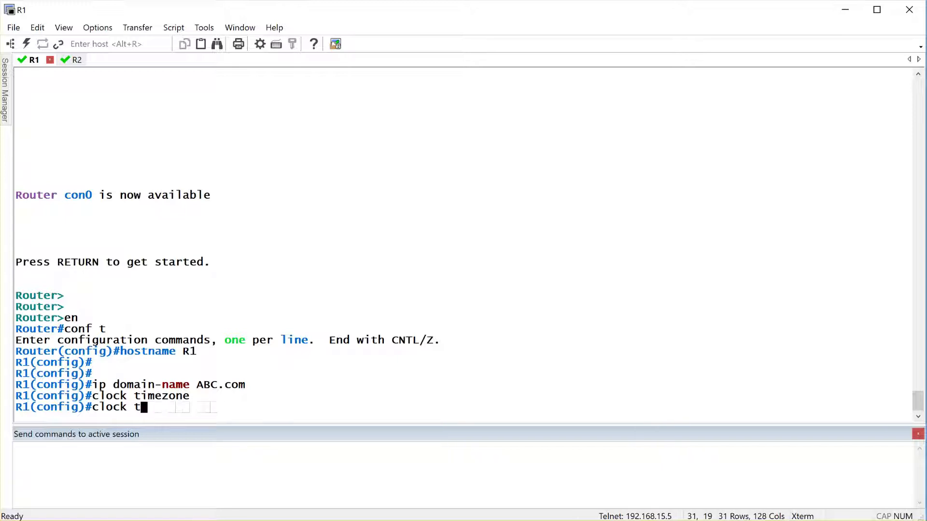
text(im)
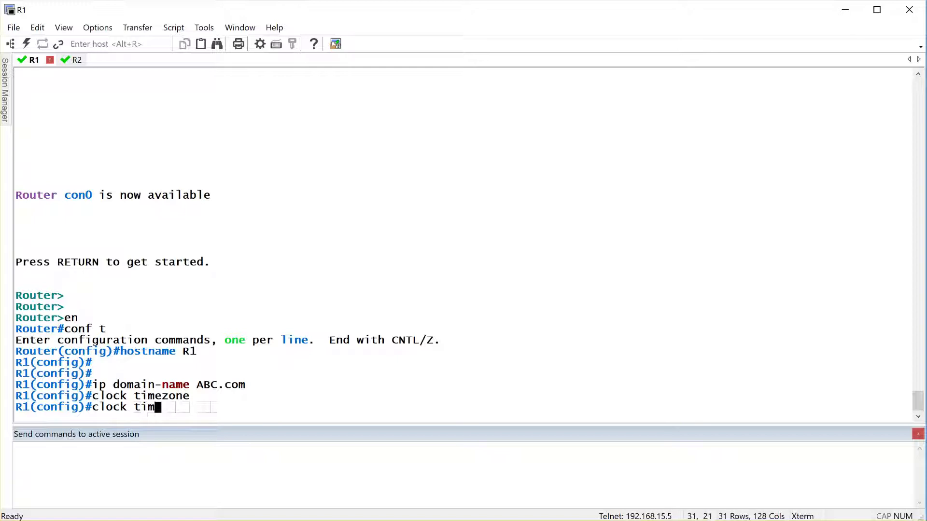
text(ezone)
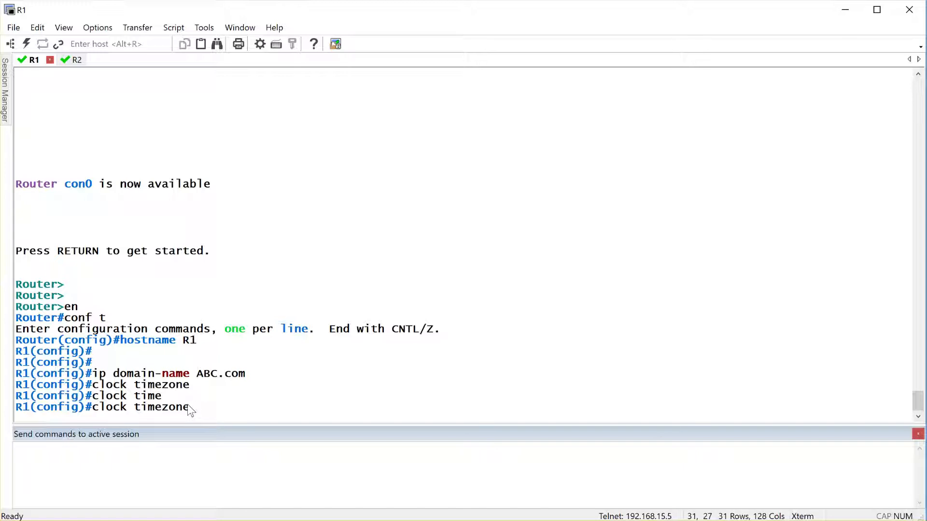
Set R1's time zone to PST -8 with 'clock timezone PST -8'.
text(PST -)
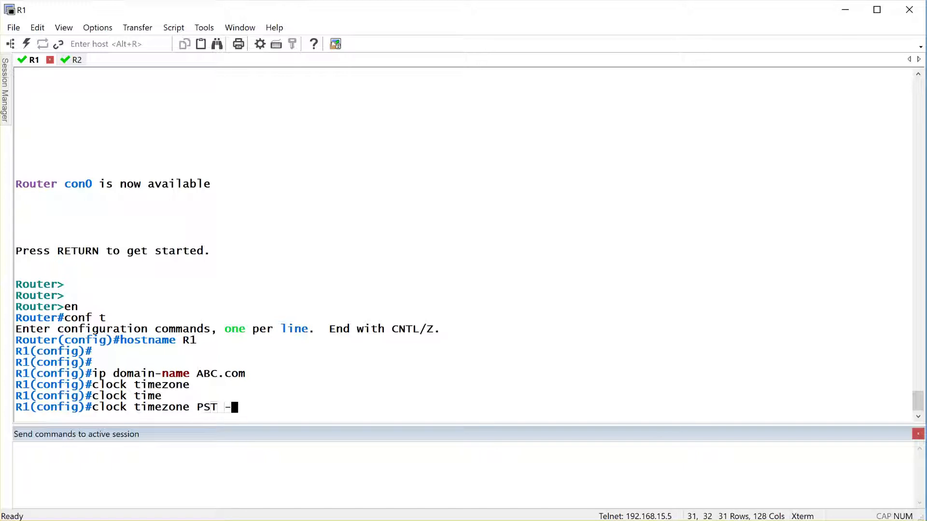
text(8)
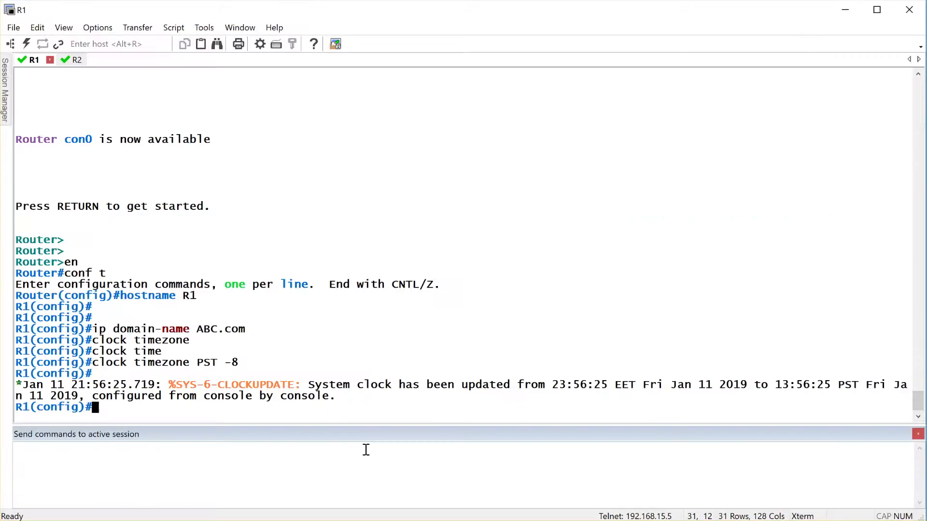
Set R2's time zone to CET 2 with 'clock timezone CET 2'.
click(64, 59)
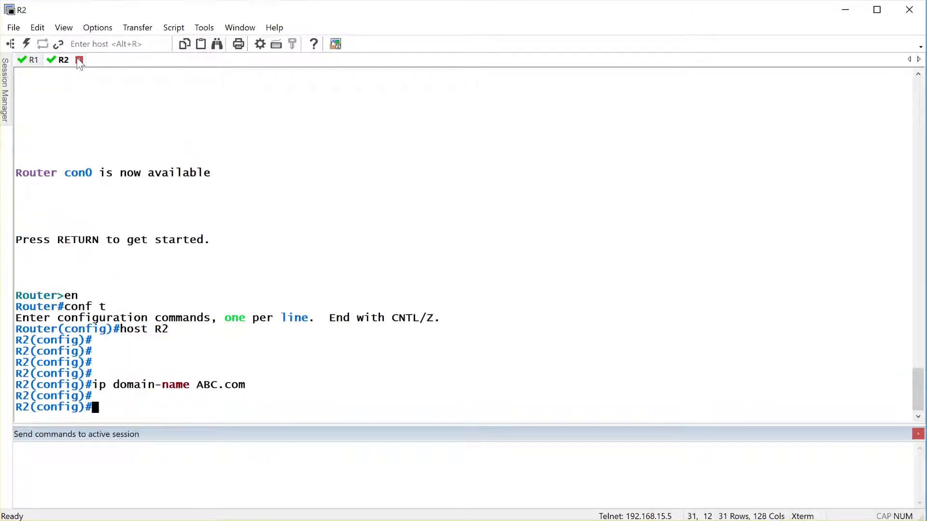
text(clock timezone)
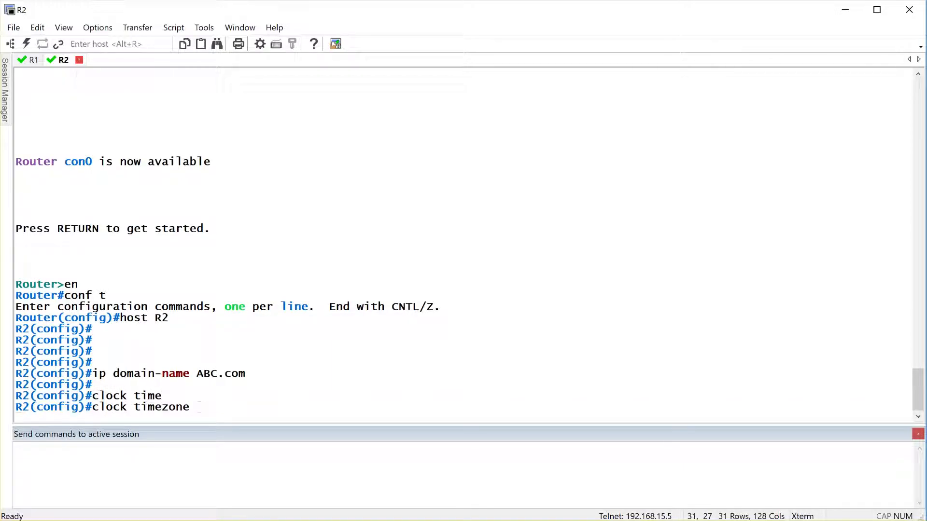
text(CET)
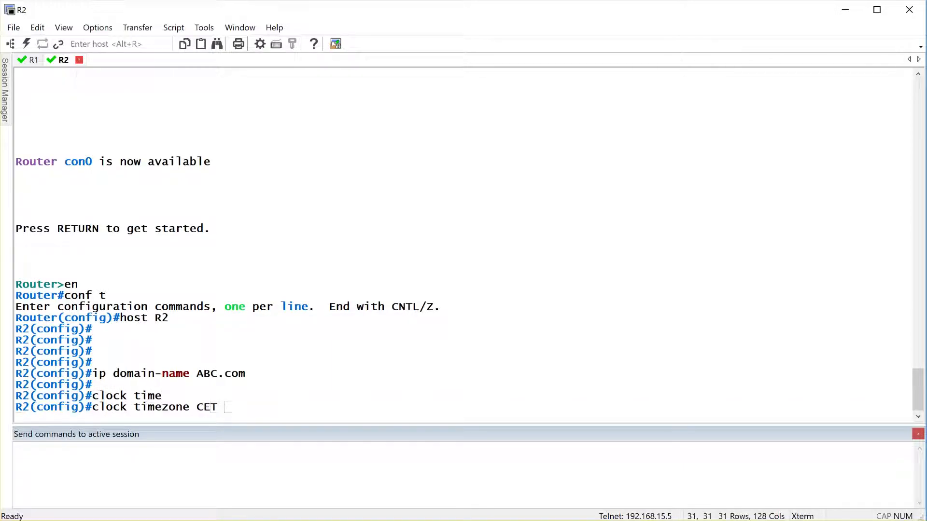
text(2)
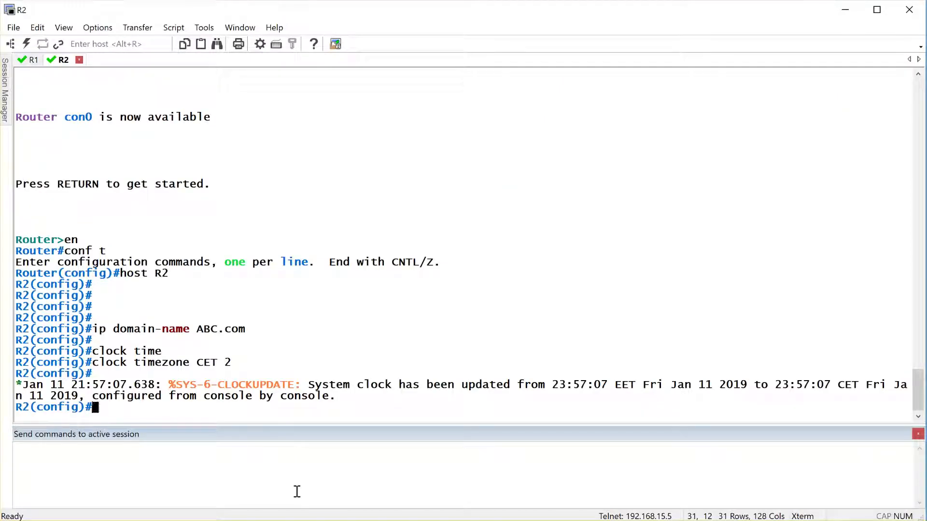
Leave configuration mode on R1 and list the 'clock ?' command options.
click(33, 59)
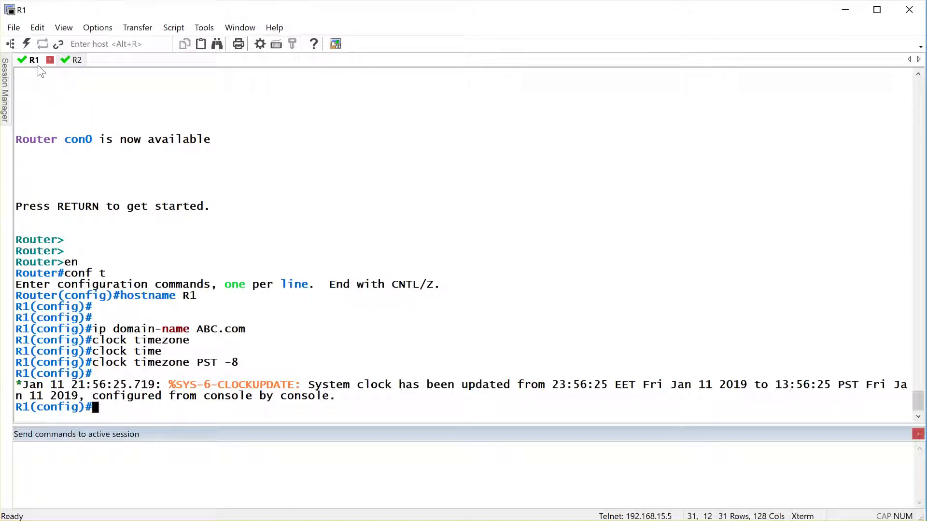
text(do)
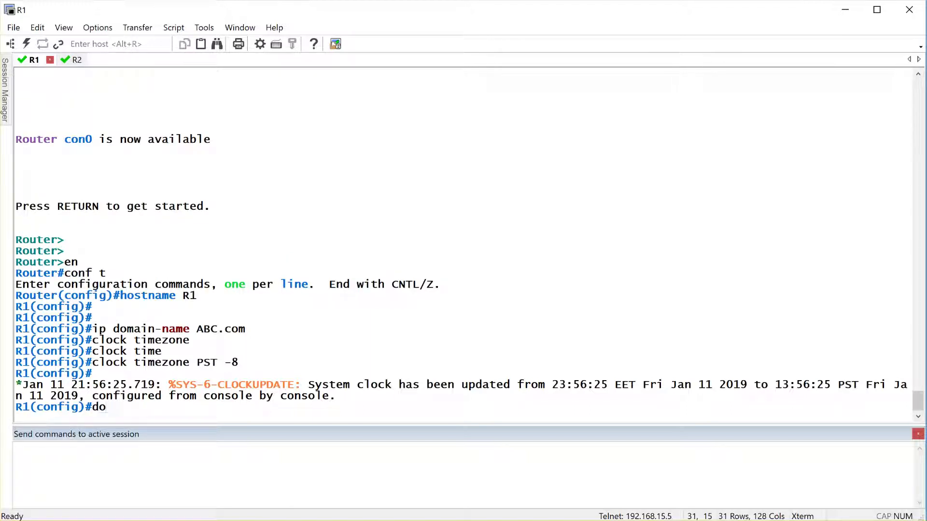
key(BackSpace)
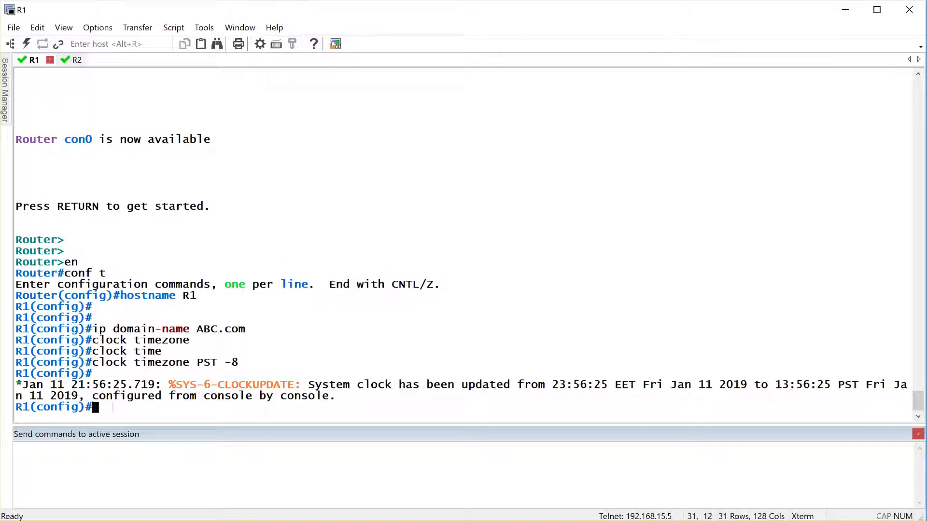
text(end)
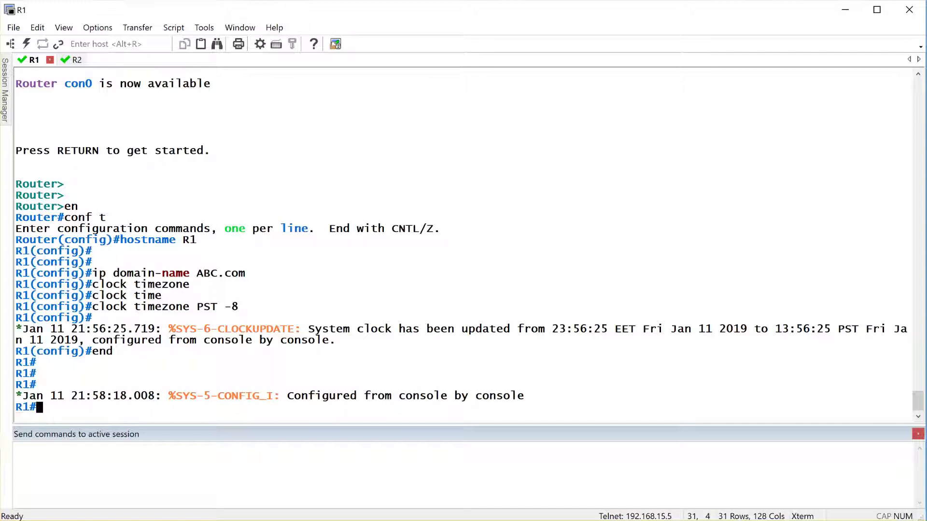
text(clo)
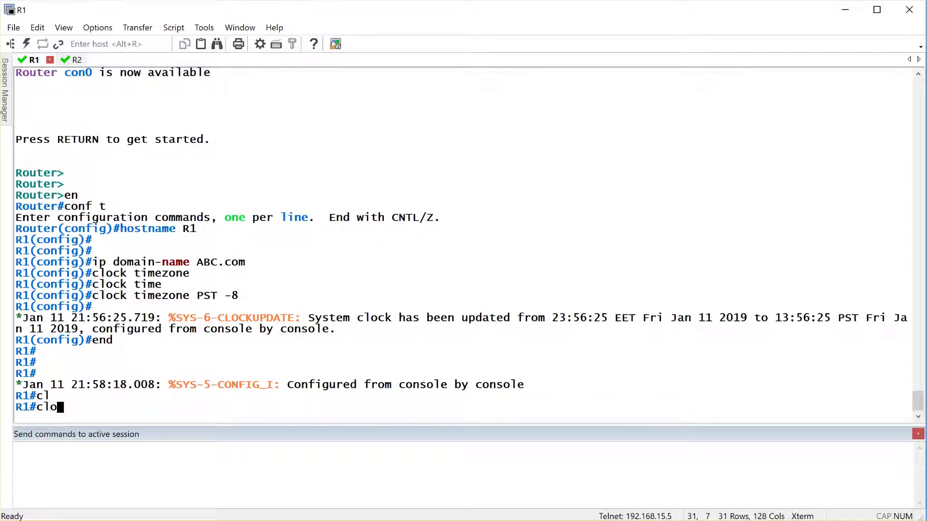
key(BackSpace)
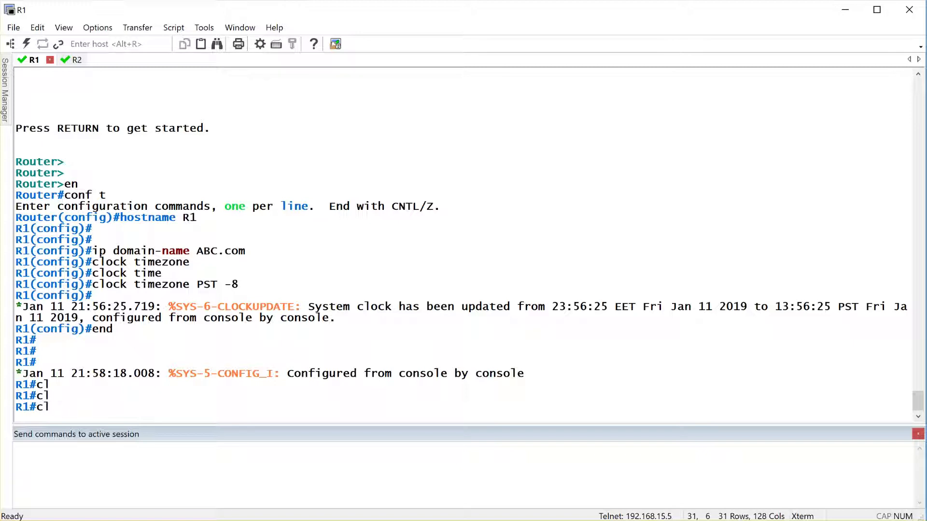
Query 'clock set ?' on R1 to see the expected hh:mm:ss time format.
text(ock)
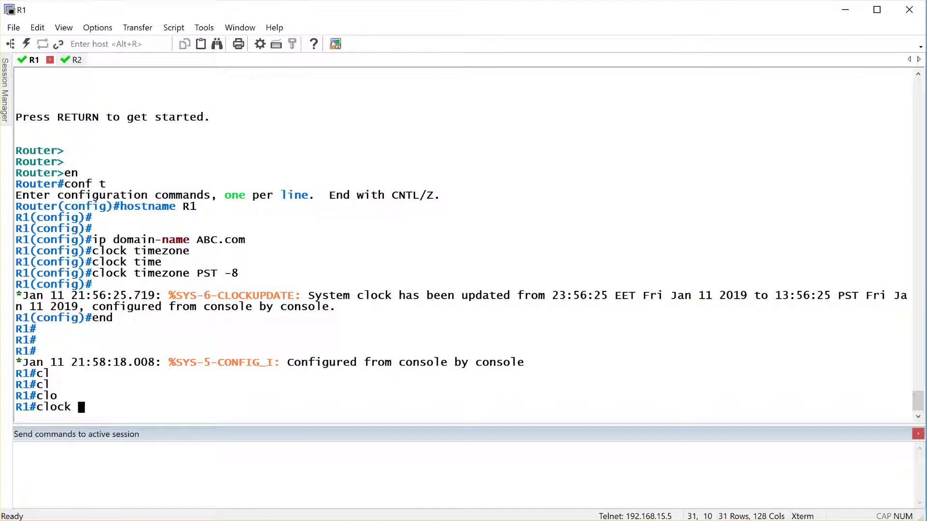
key(BackSpace)
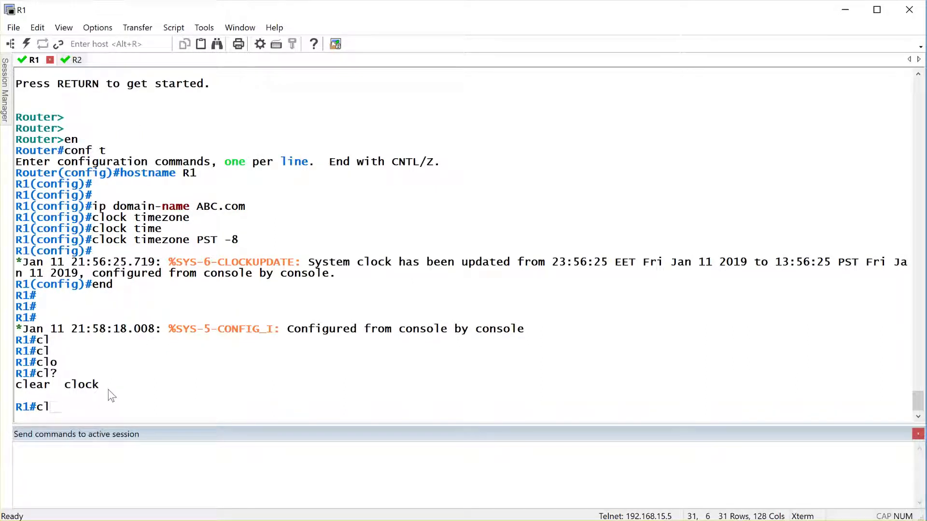
text(ock)
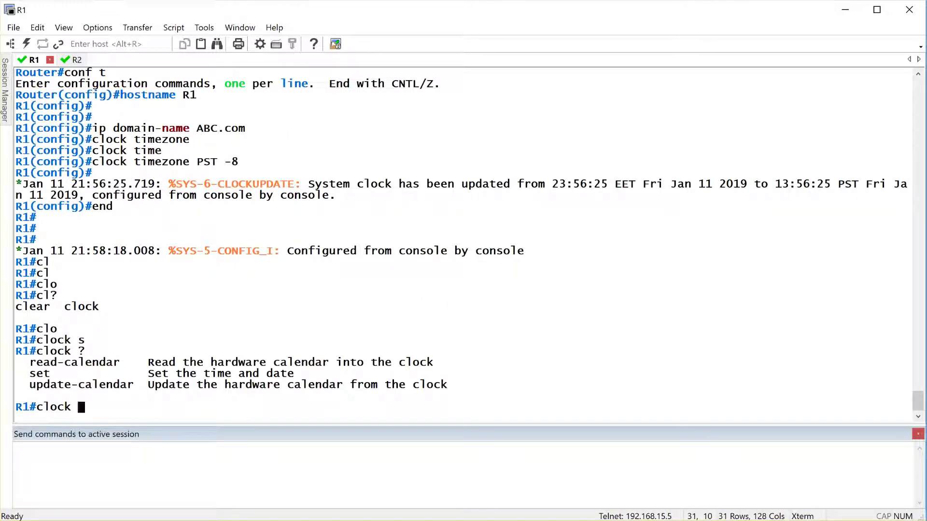
text(set)
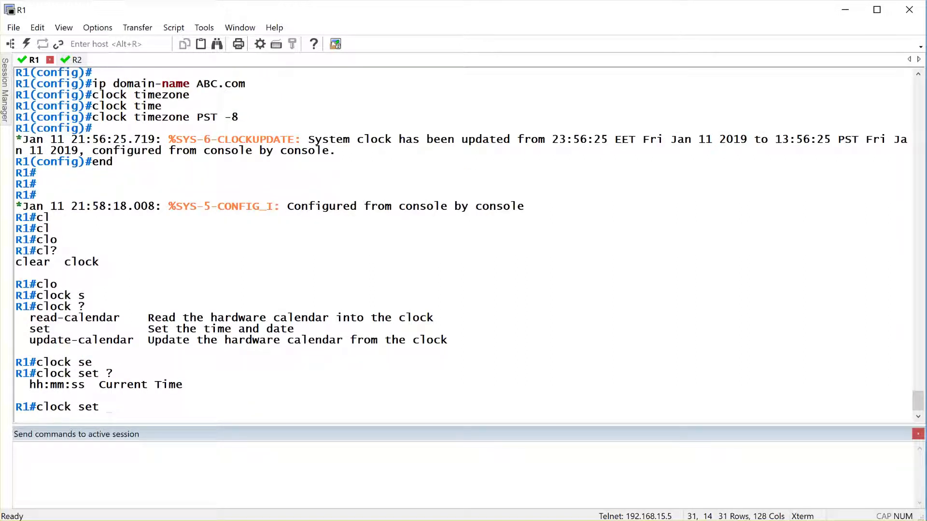
Set R1's clock to 10:00:00 on 11 Jan 2019 with 'clock set'.
text(10)
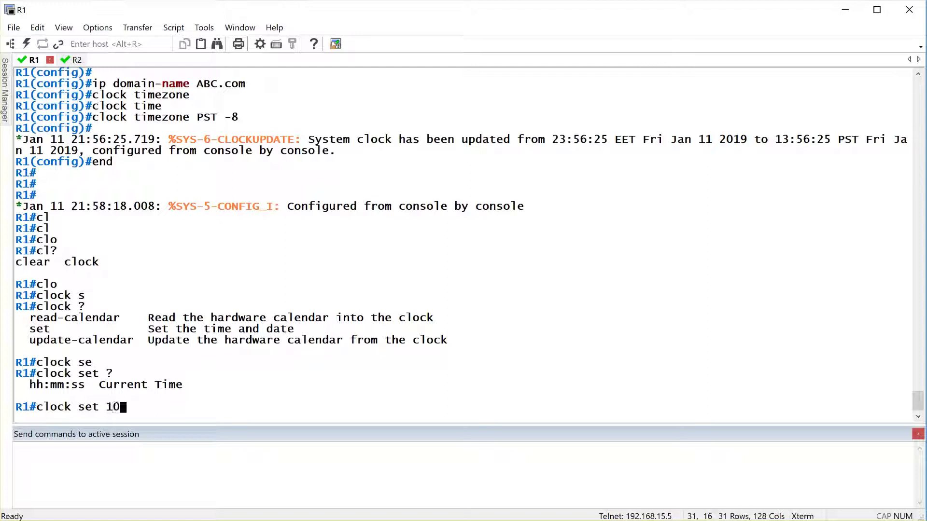
text(:00:00)
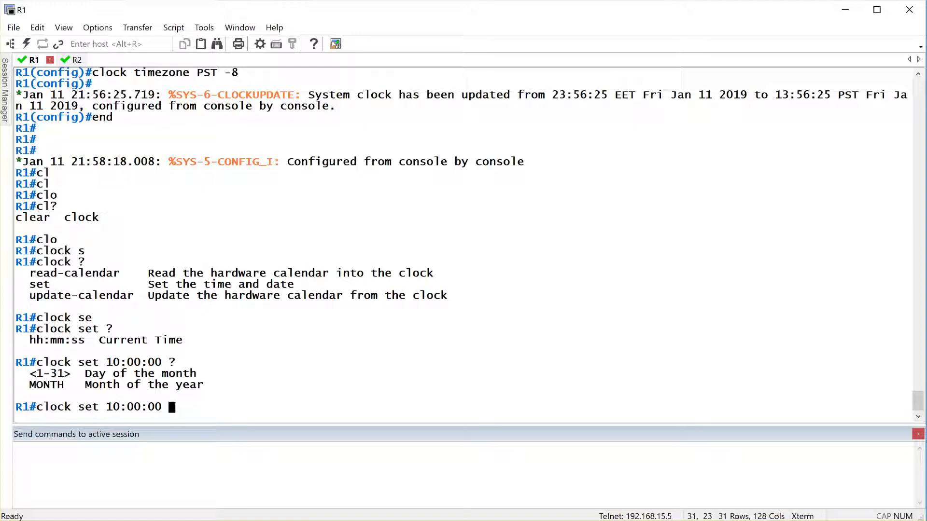
mouse_move(307, 496)
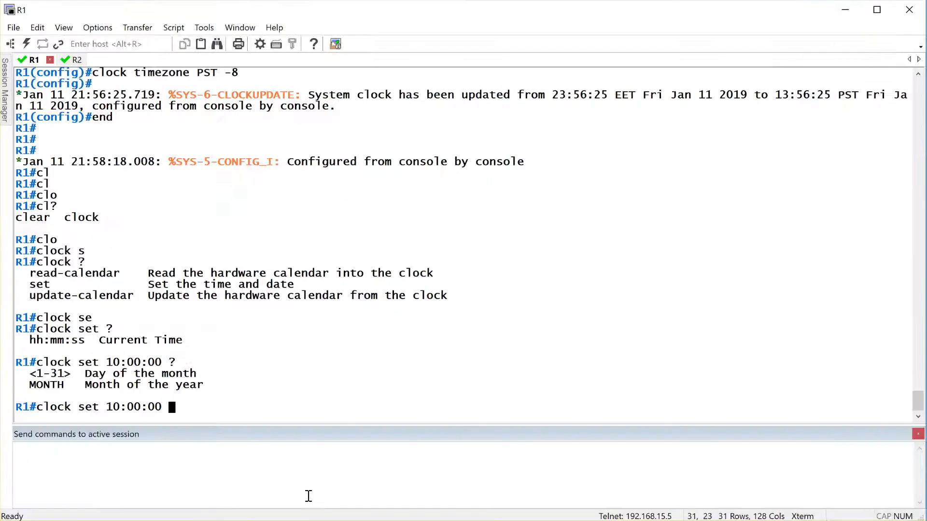
text(11 j)
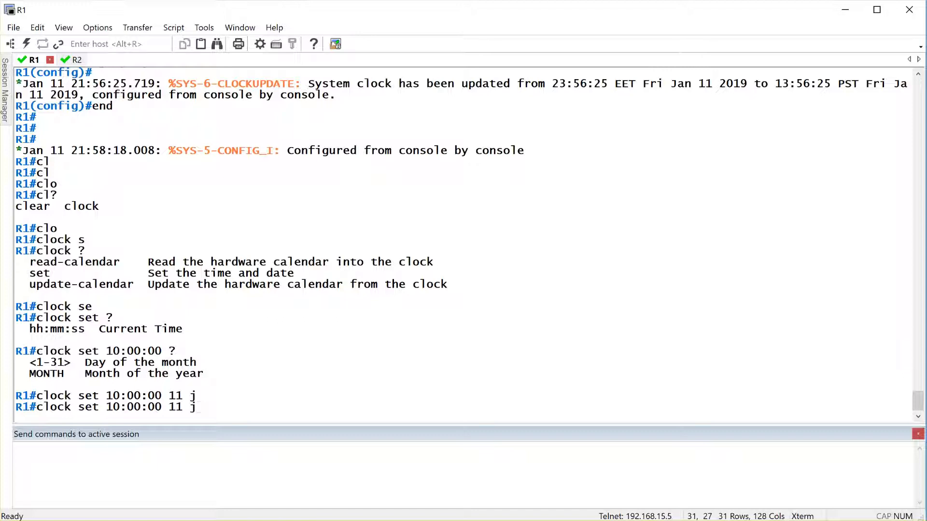
text(aM)
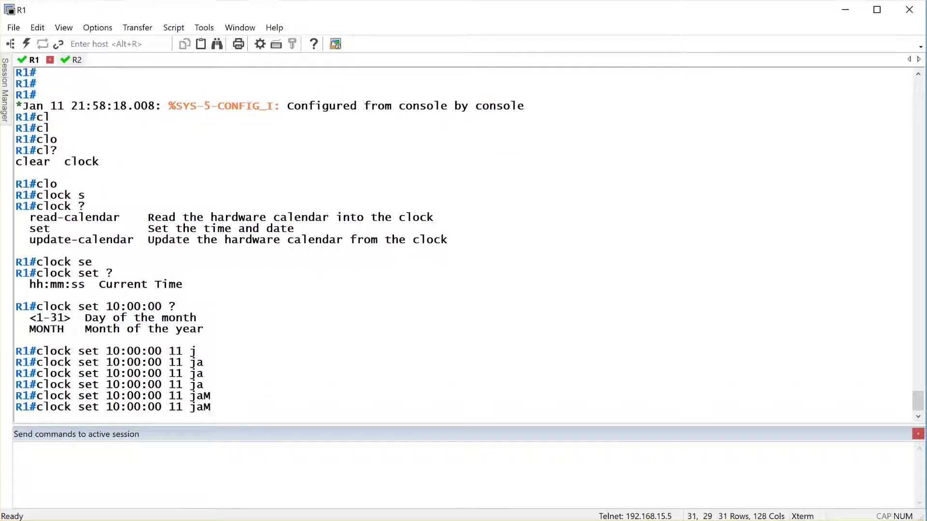
key(BackSpace)
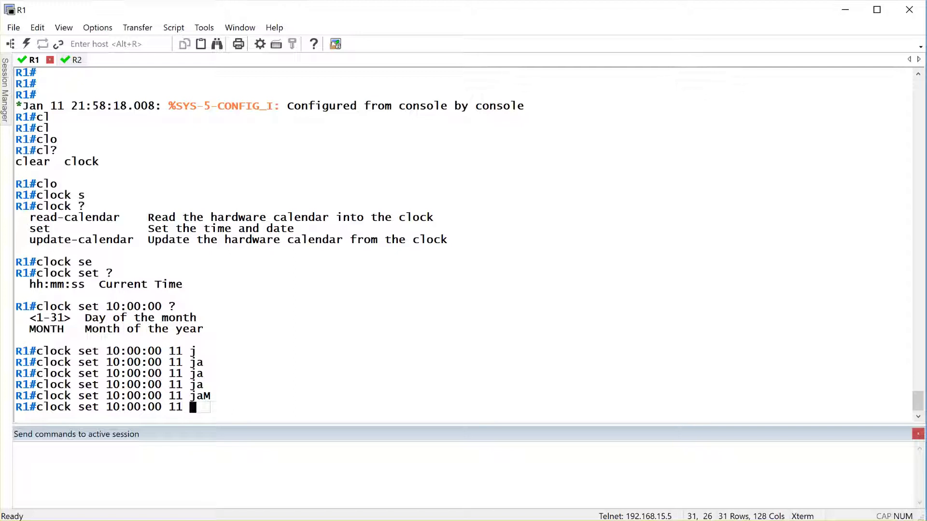
text(J)
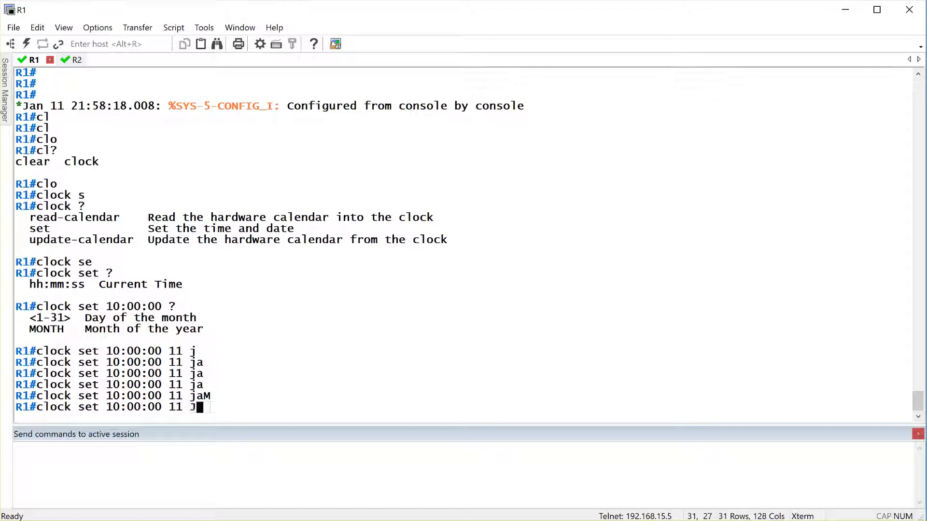
text(Jan 201)
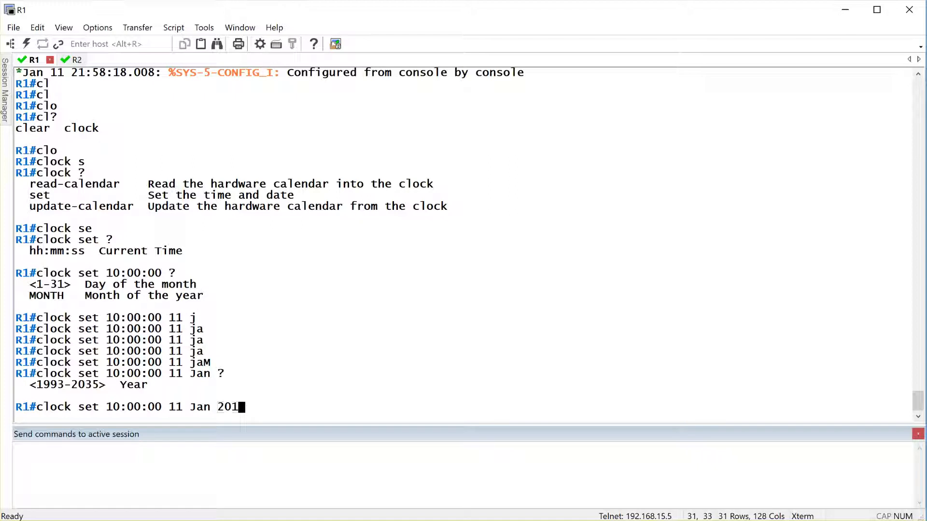
text(9)
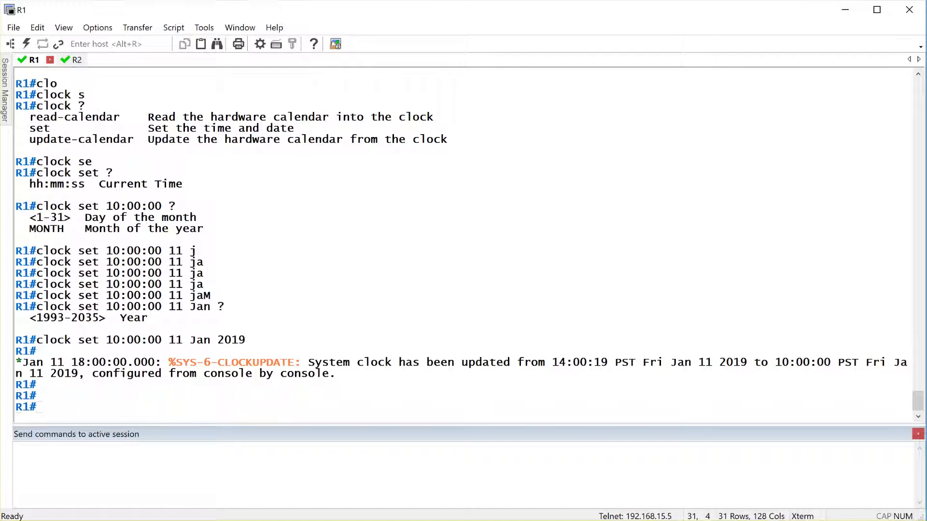
Verify R1's clock with 'show clock', confirming 10:00 PST Fri Jan 11 2019.
text(show clock)
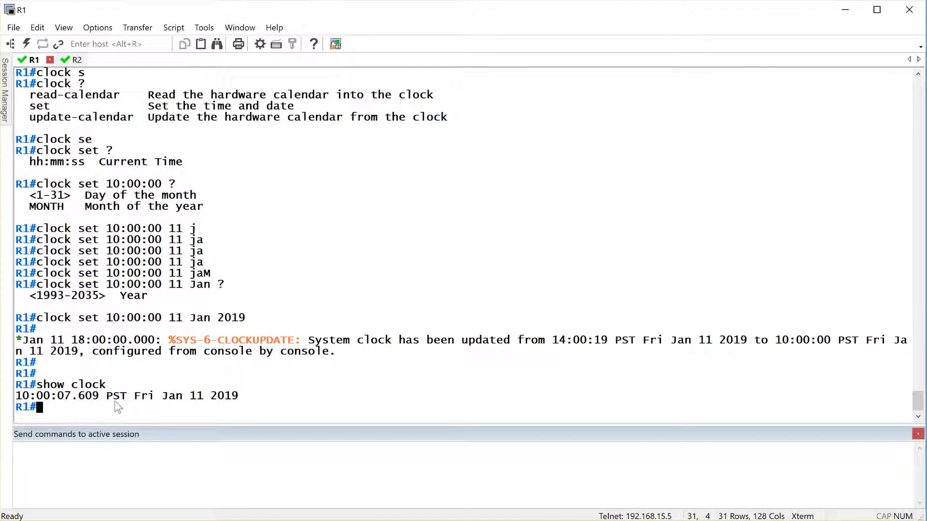
Highlight PST and the date Fri Jan 11 2019 in R1's clock output, then switch to R2's session.
double_click(116, 395)
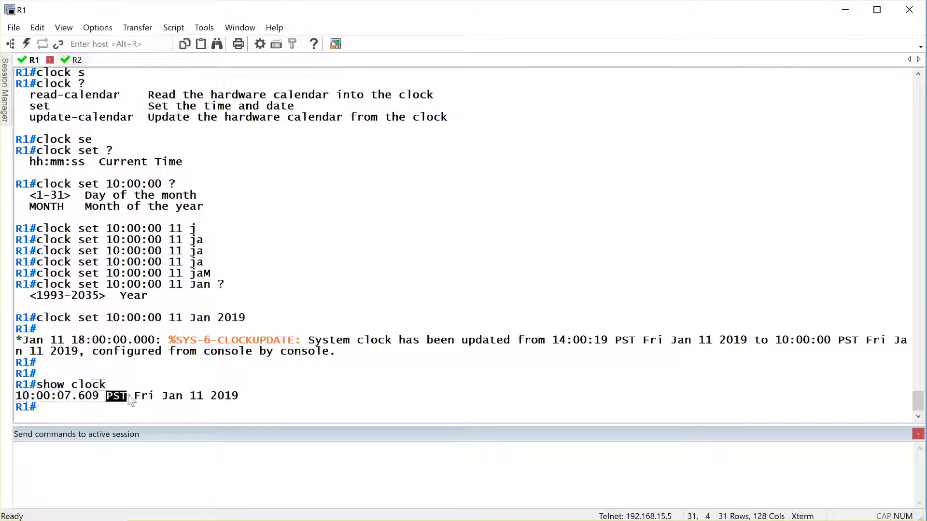
drag(118, 396, 239, 396)
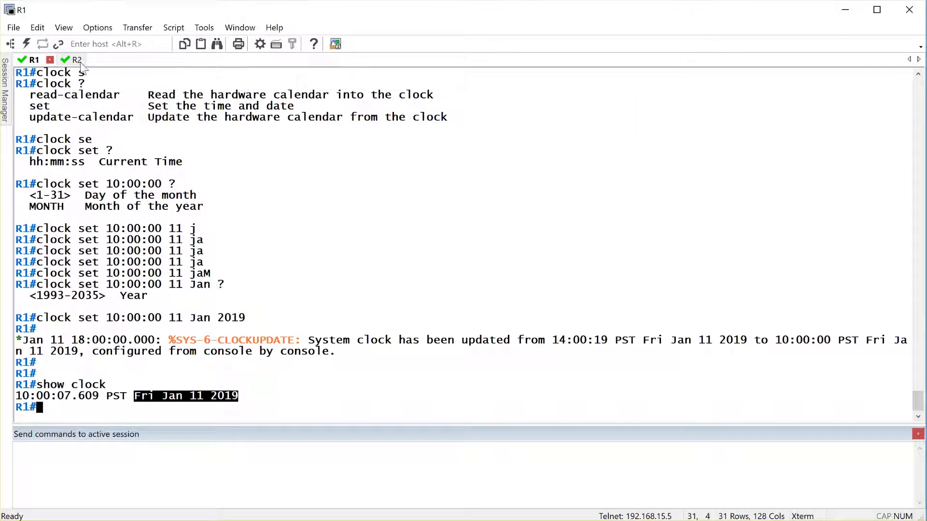
click(73, 59)
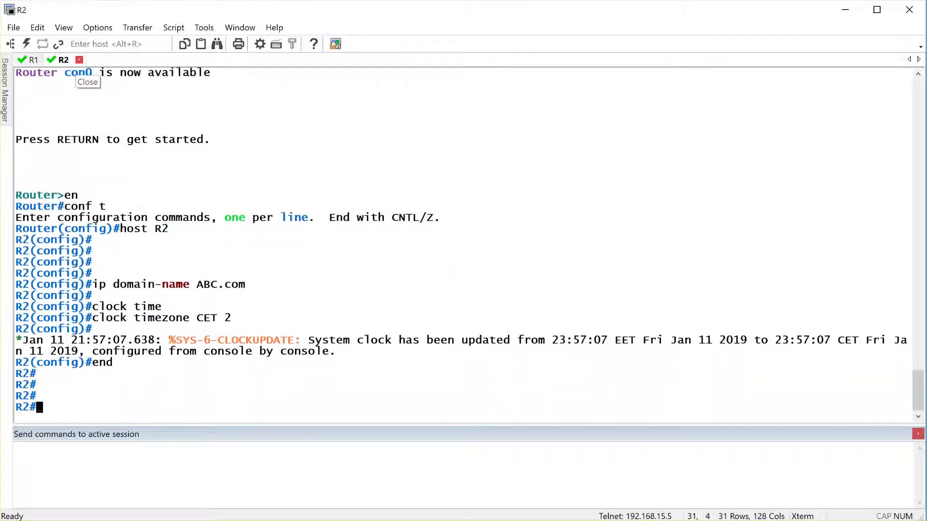
Set R2's clock to 20:01:00 on 11 Jan 2019 and verify 20:01 CET with 'sh clock'.
text(clock set)
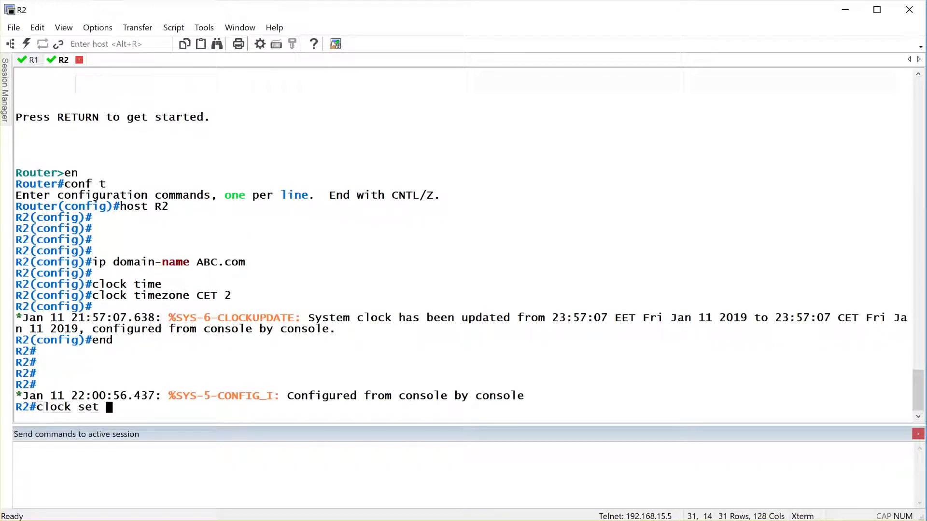
text(20:00:)
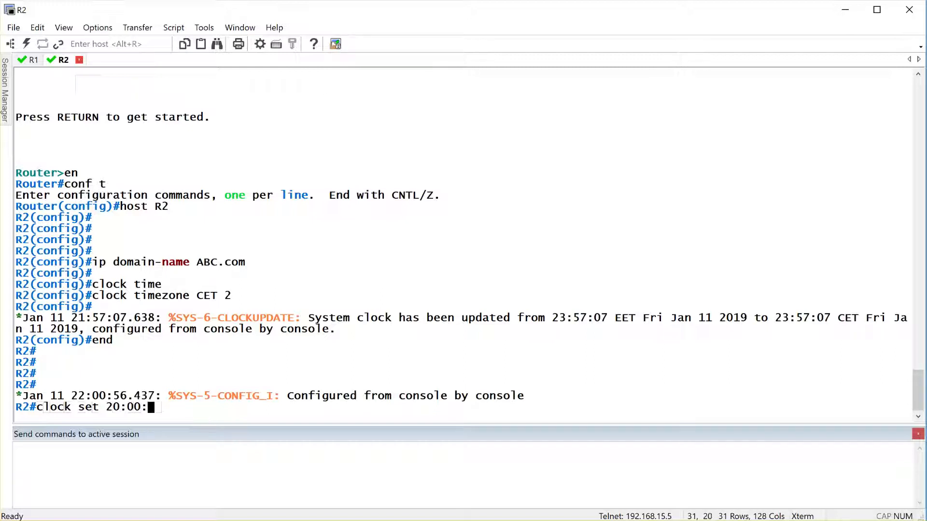
text(01)
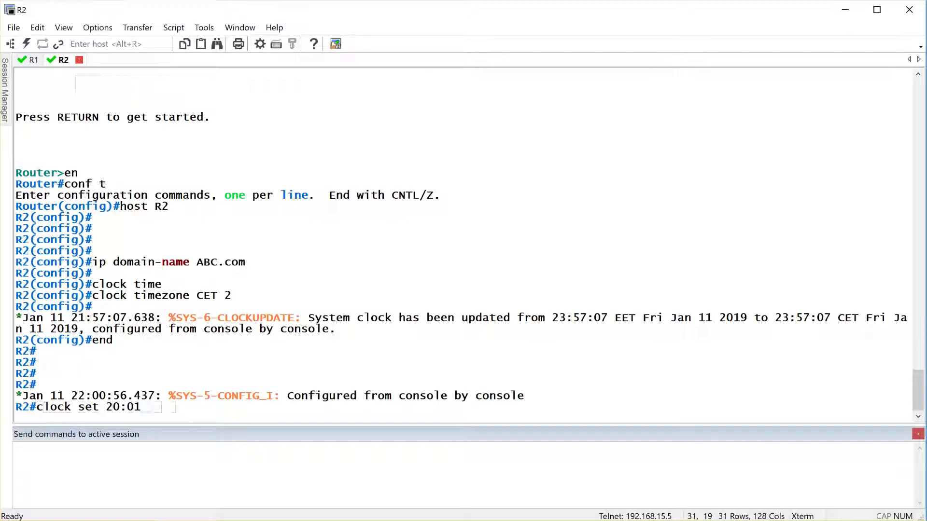
text(:00 11 jan 201)
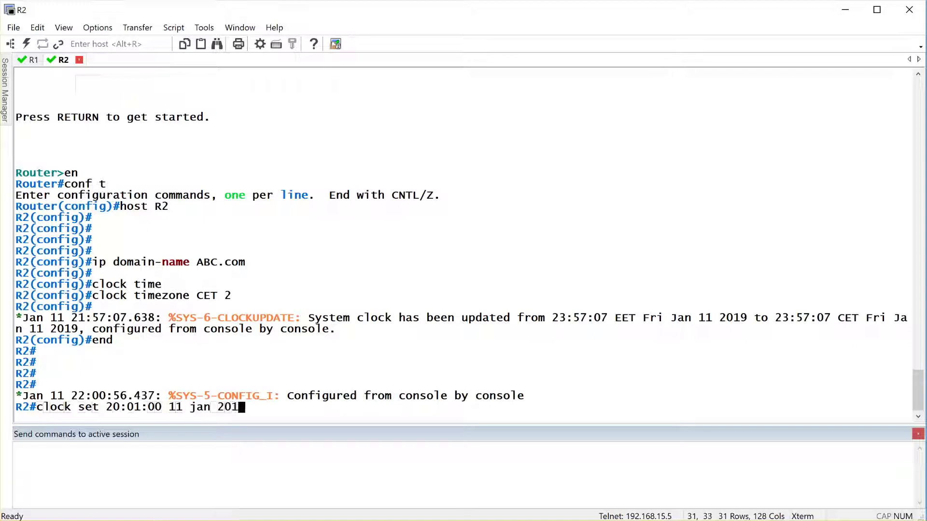
text(9)
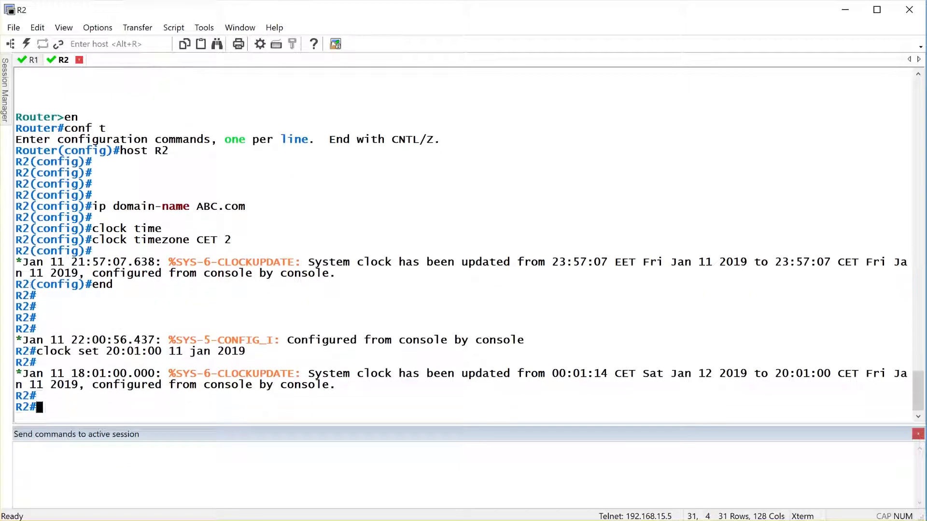
text(sh clock)
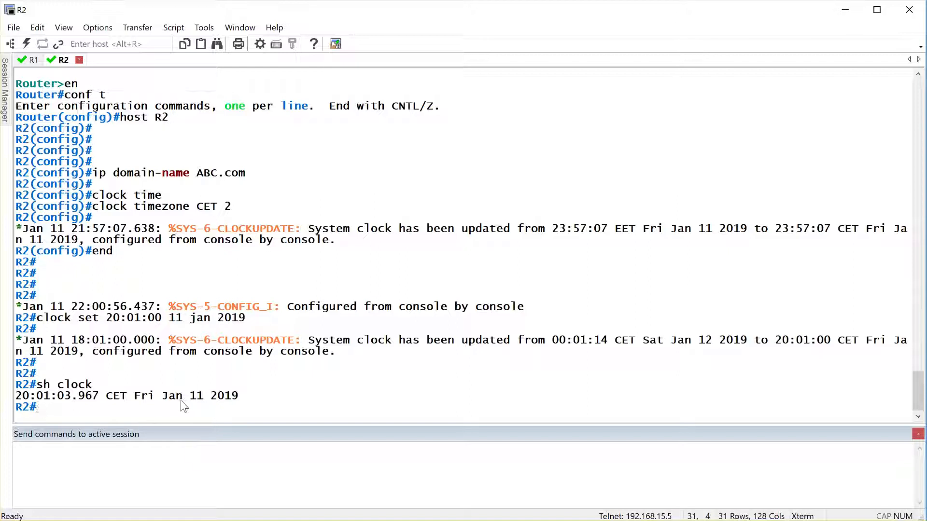
mouse_move(152, 415)
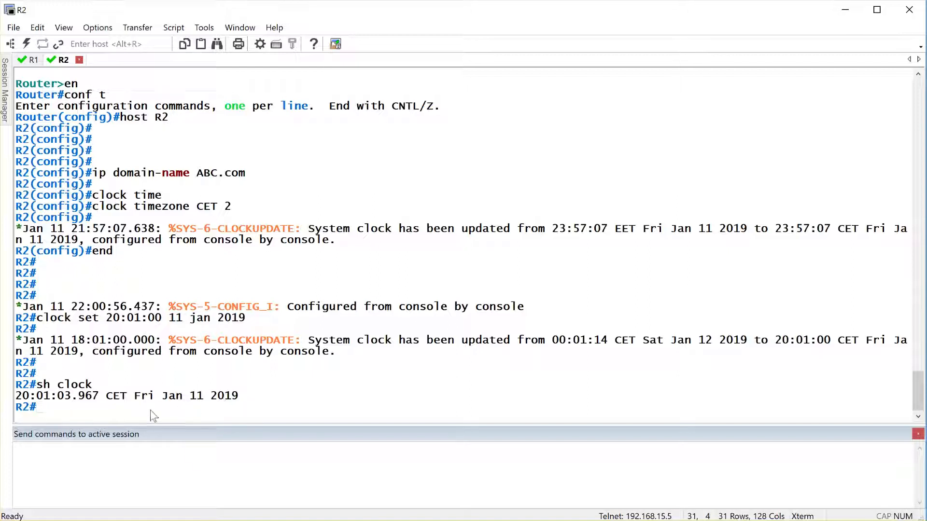